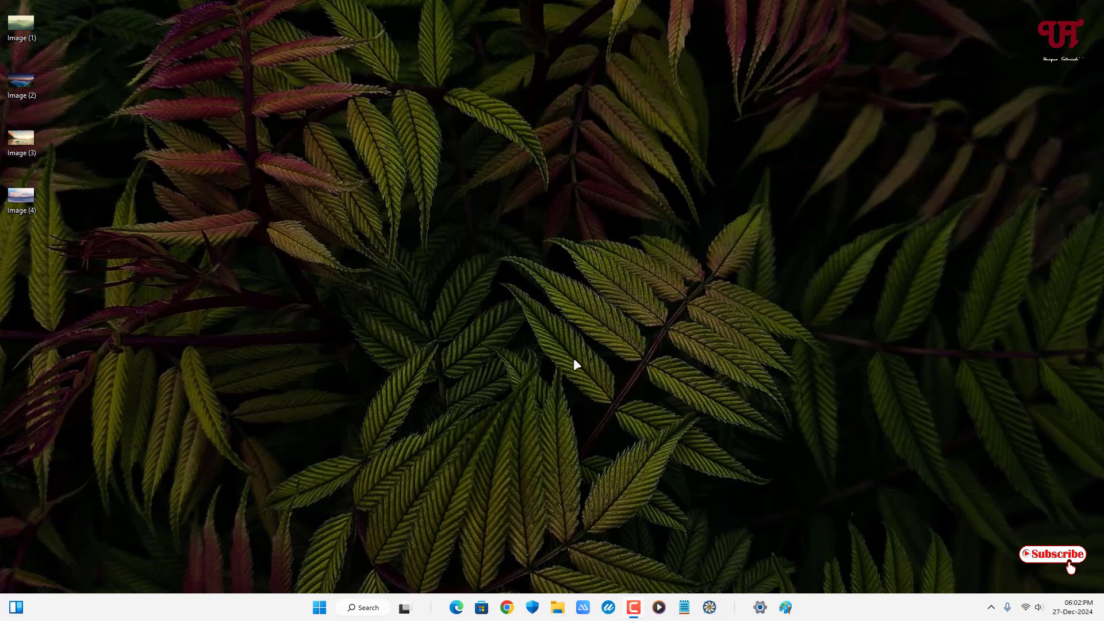
mouse_move(575, 354)
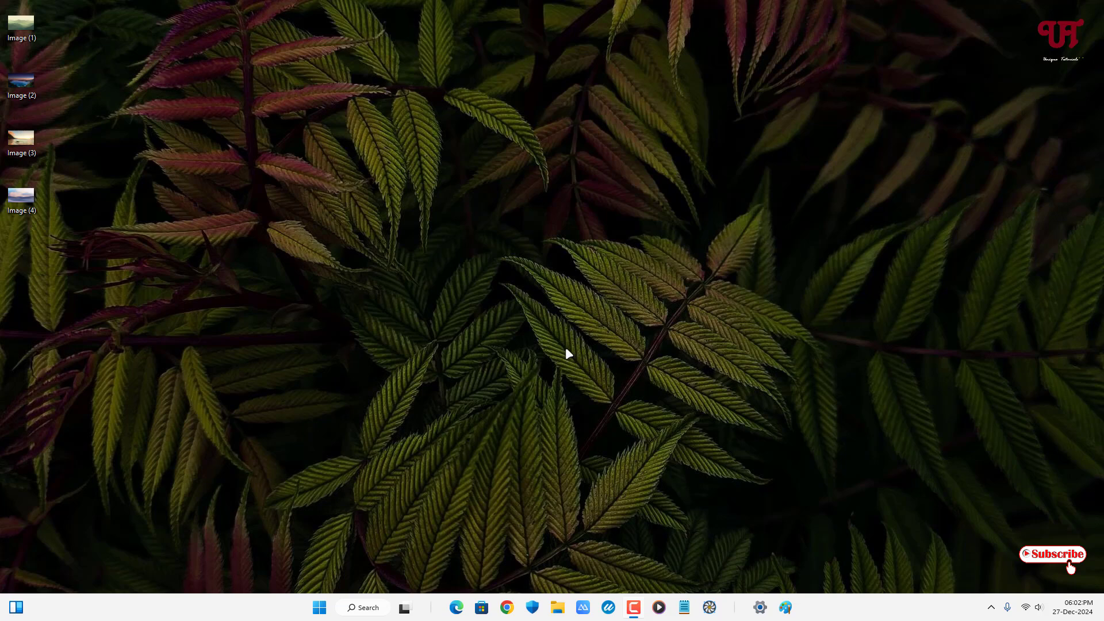
mouse_move(504, 384)
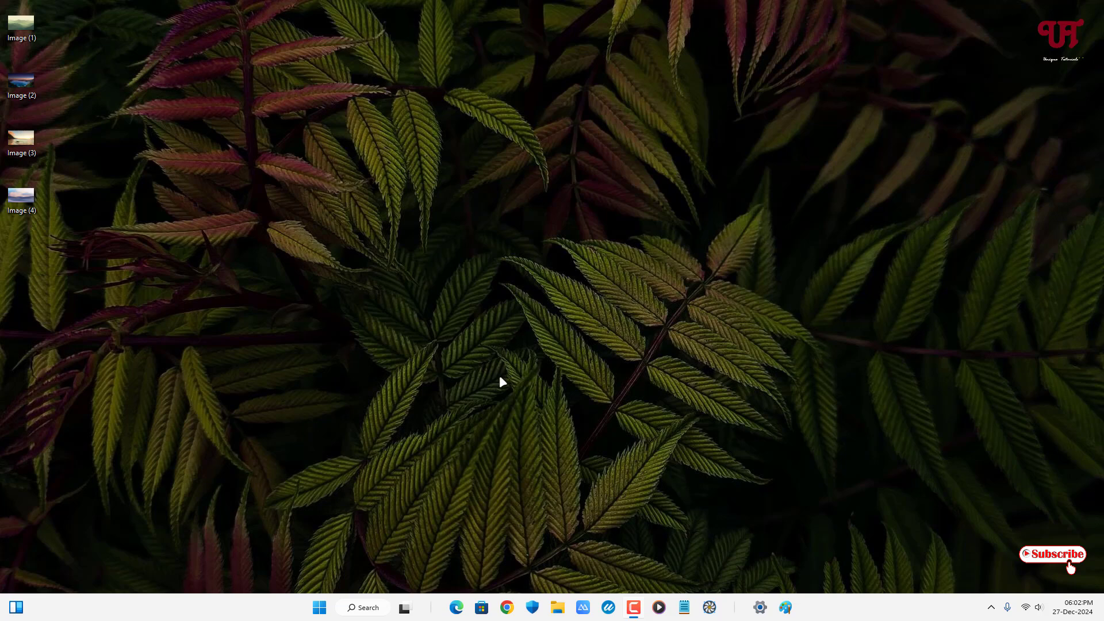
mouse_move(506, 393)
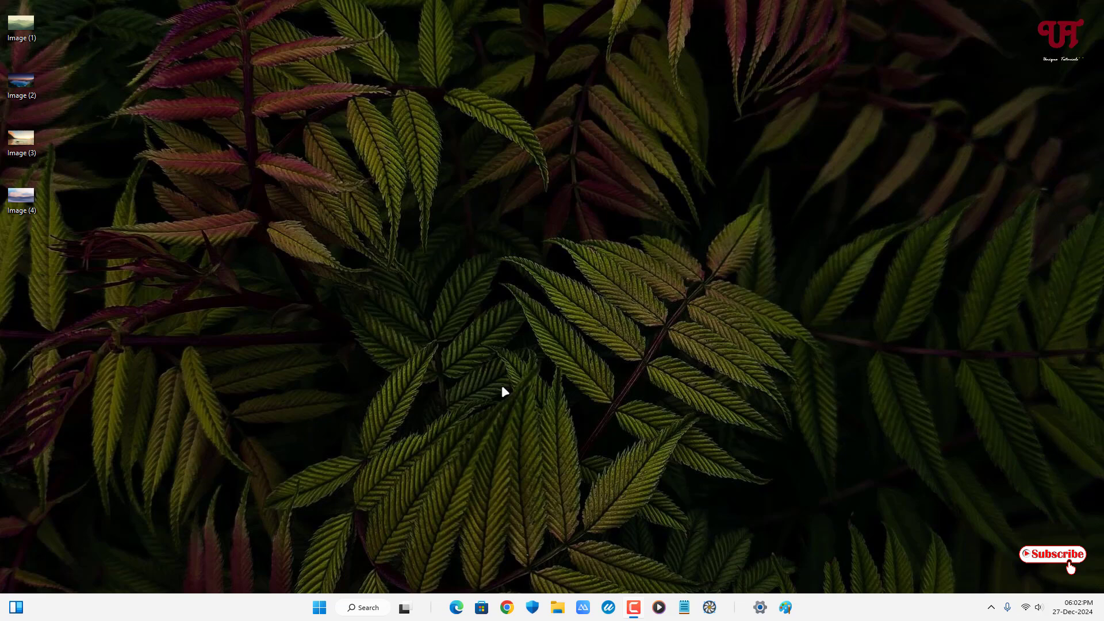
mouse_move(246, 175)
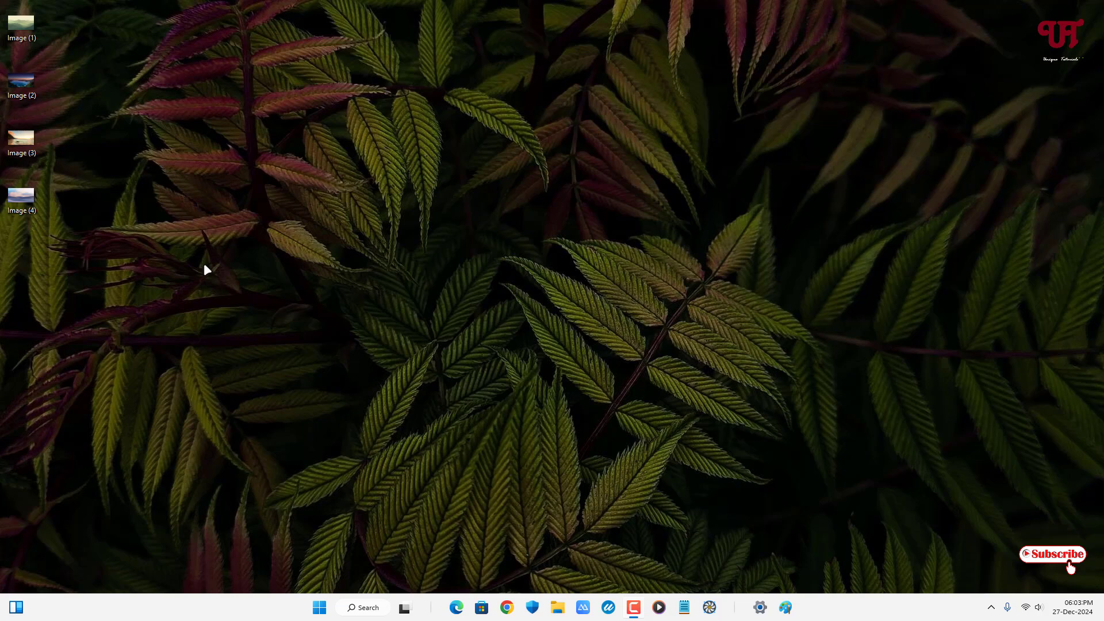
mouse_move(181, 253)
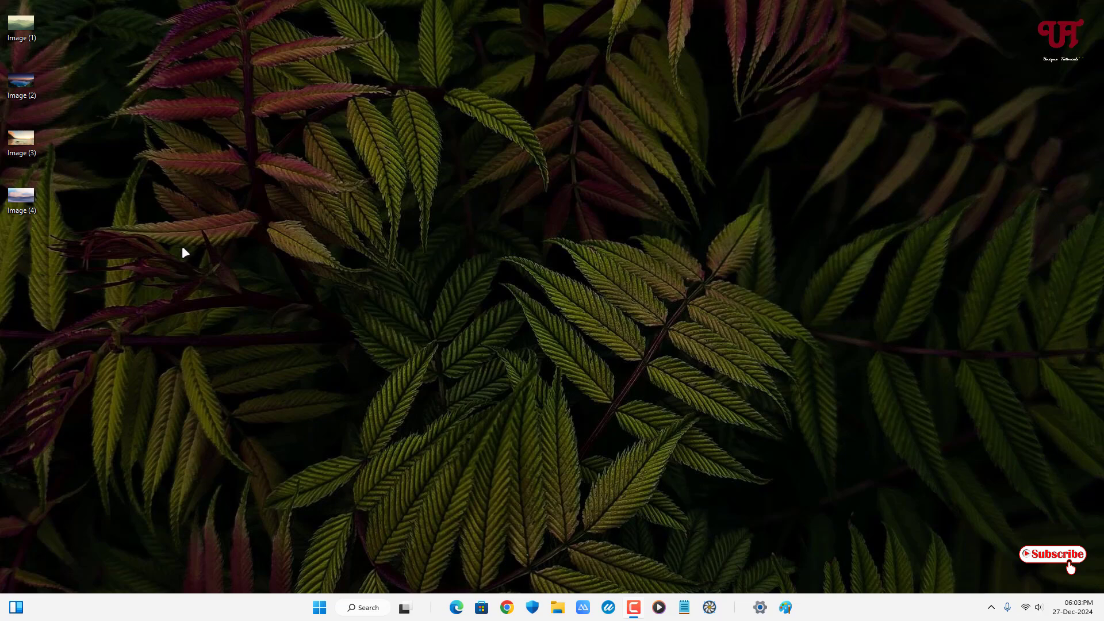
- Open Image (1) in Paint and widen its canvas to leave room for more photos
left_click(19, 22)
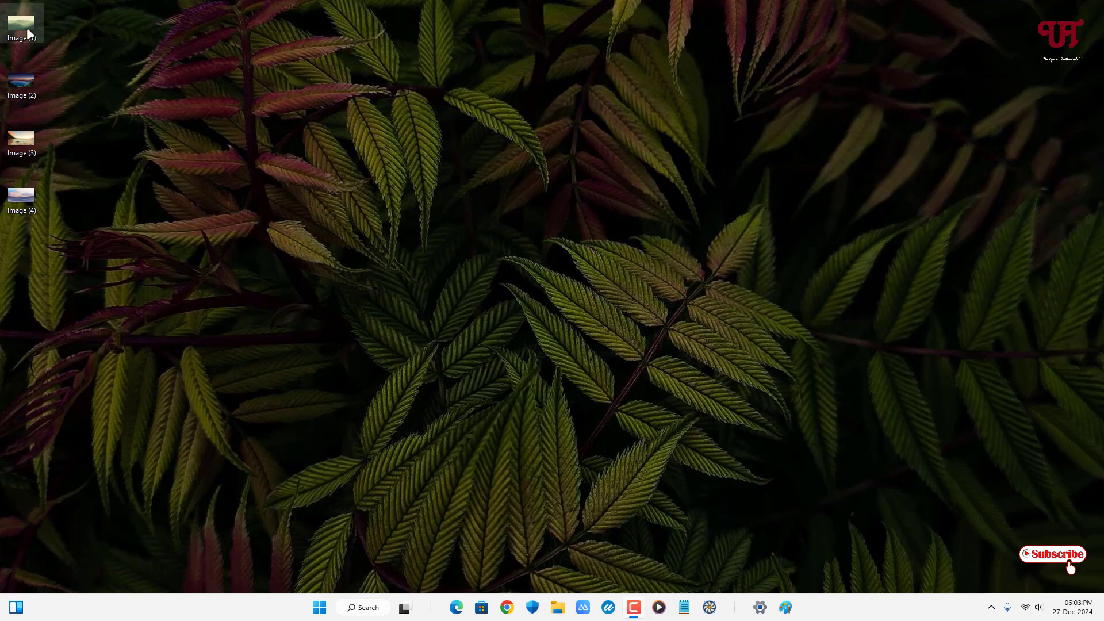
mouse_move(30, 28)
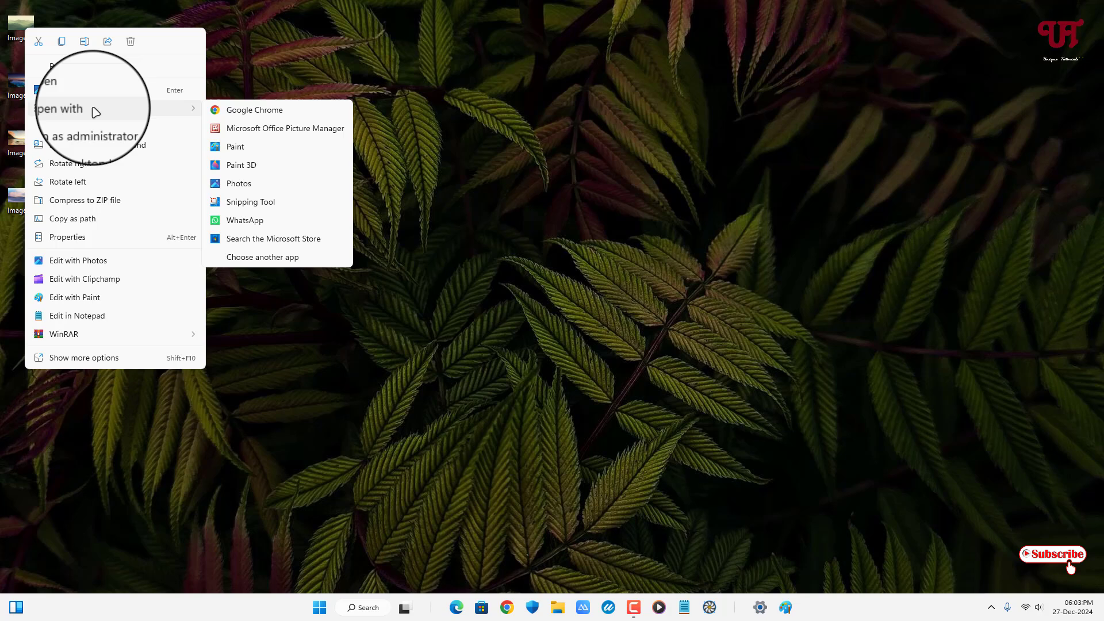
mouse_move(235, 146)
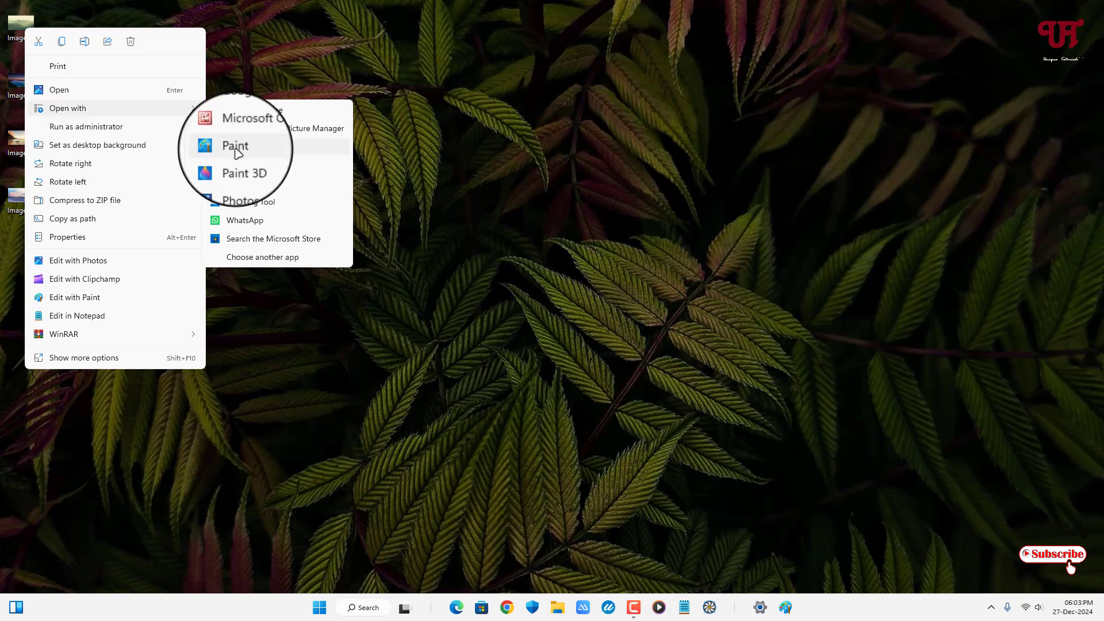
left_click(235, 146)
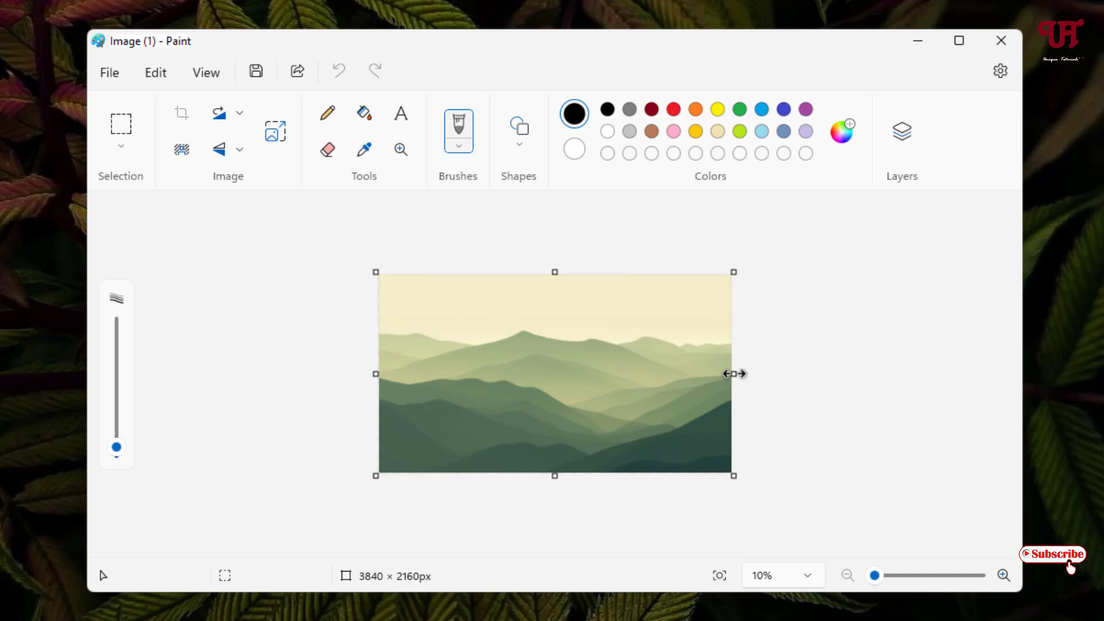
left_click_drag(735, 373, 1022, 366)
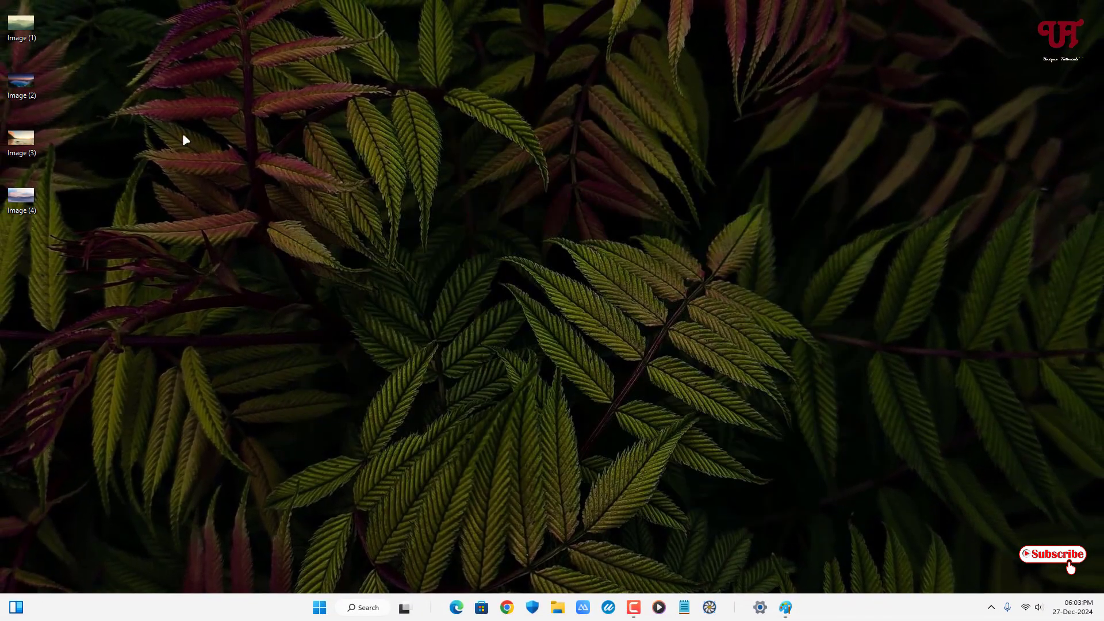
- Open Image (2) in Paint via Open with
right_click(19, 80)
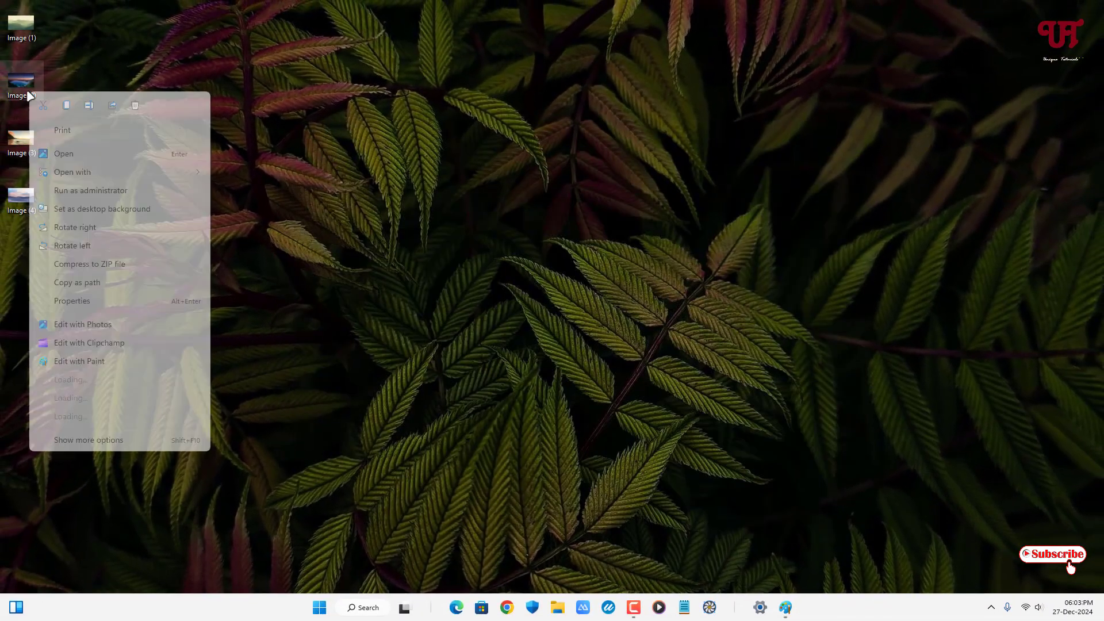
left_click(73, 172)
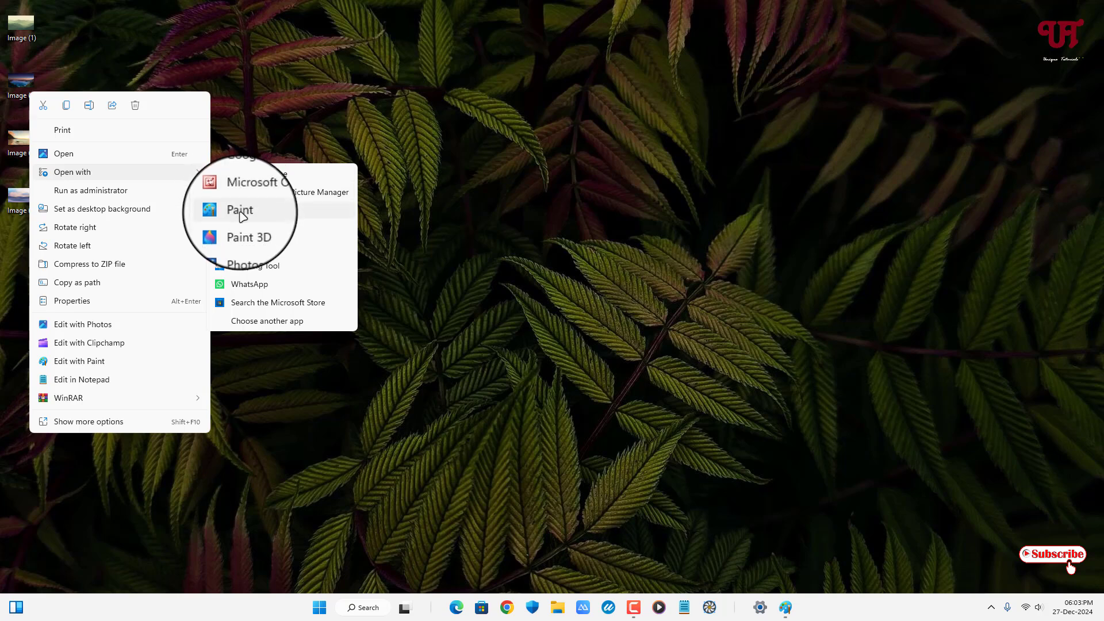
left_click(240, 209)
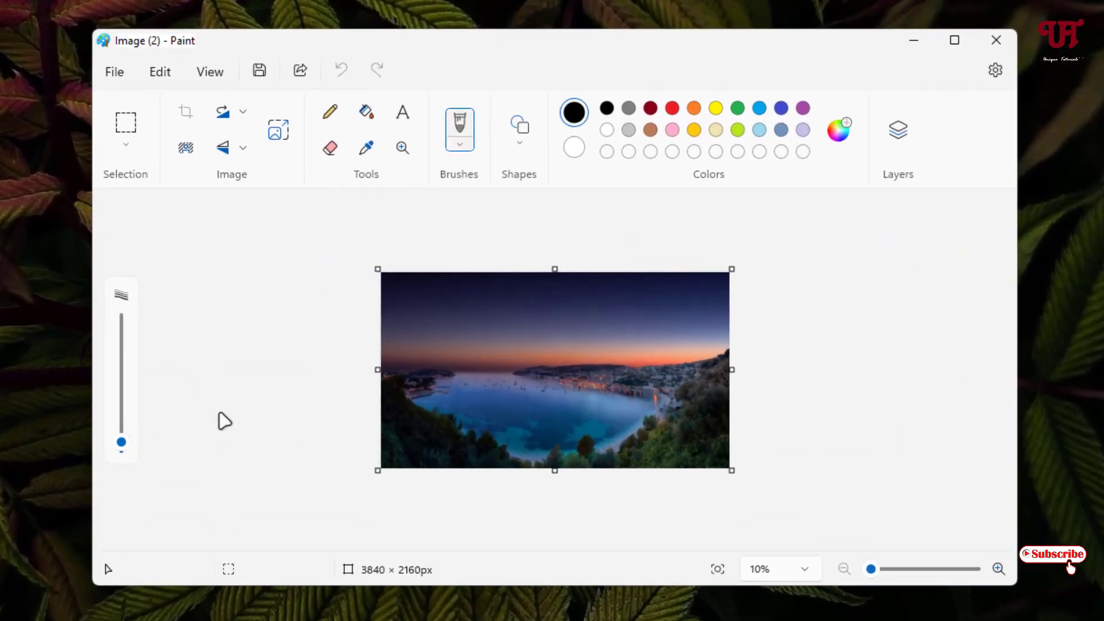
- Cut the whole bay photo from Image (2) and return to Image (1)'s widened 8167 × 2160 px canvas
key("Ctrl+A")
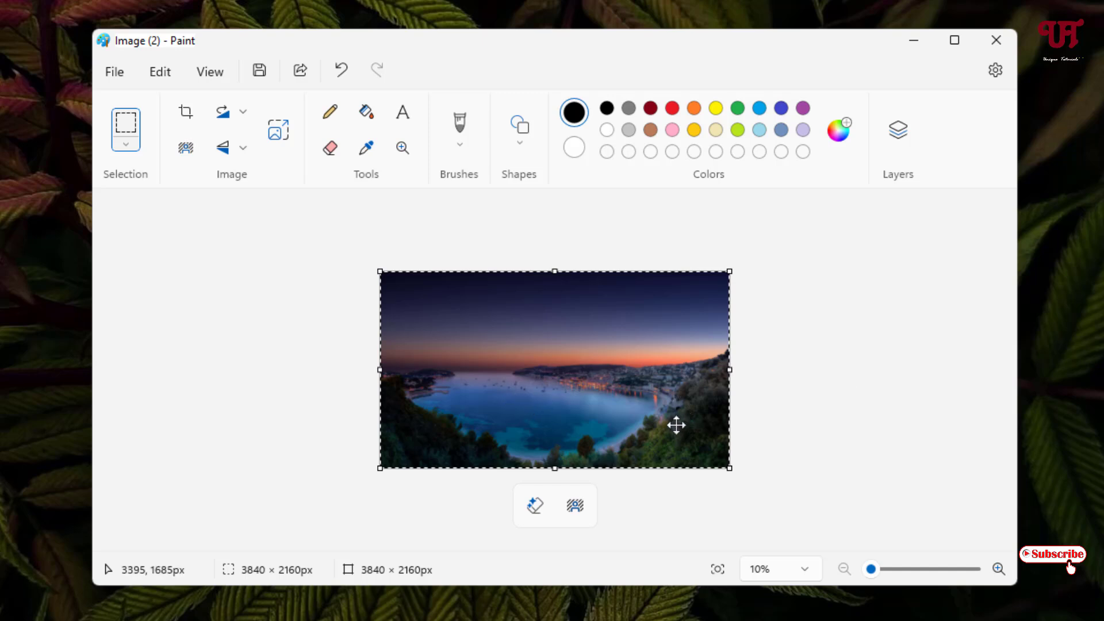
mouse_move(676, 426)
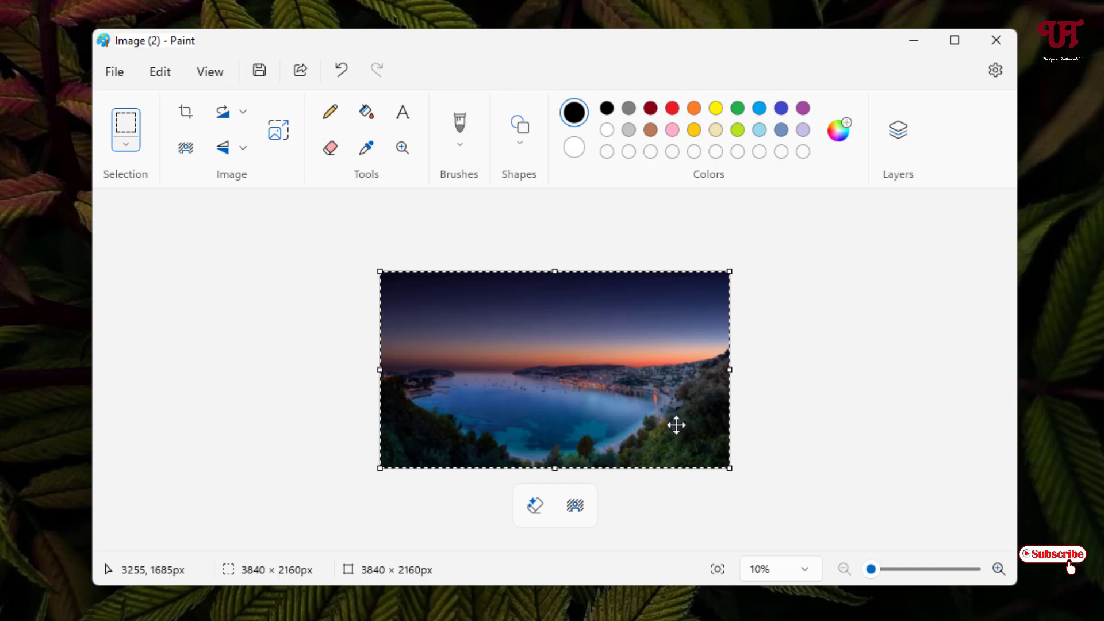
key("Delete")
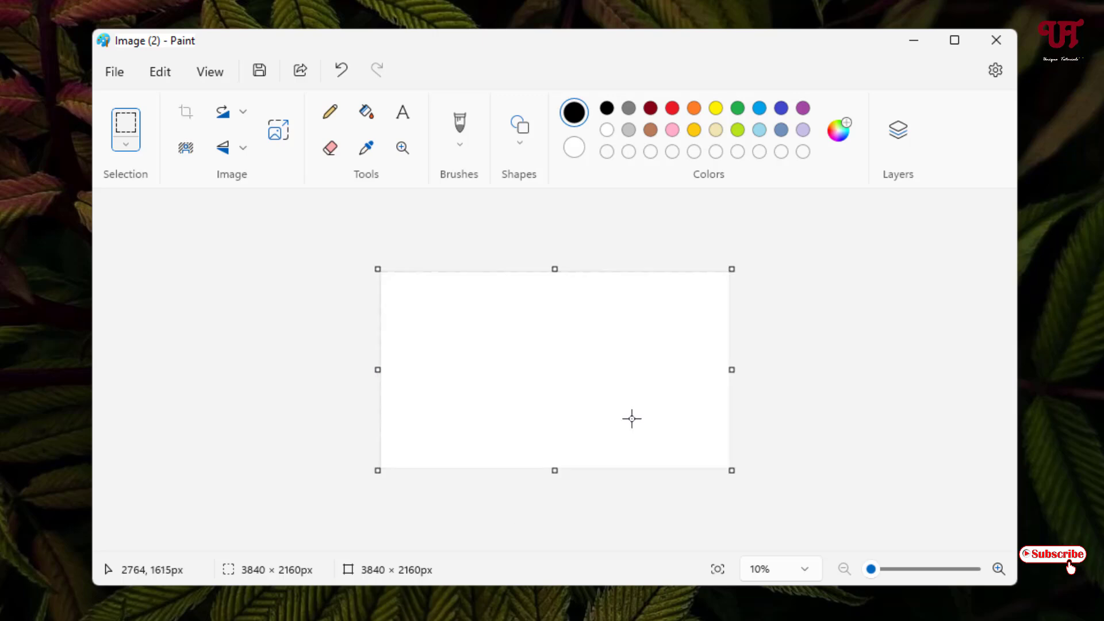
mouse_move(996, 39)
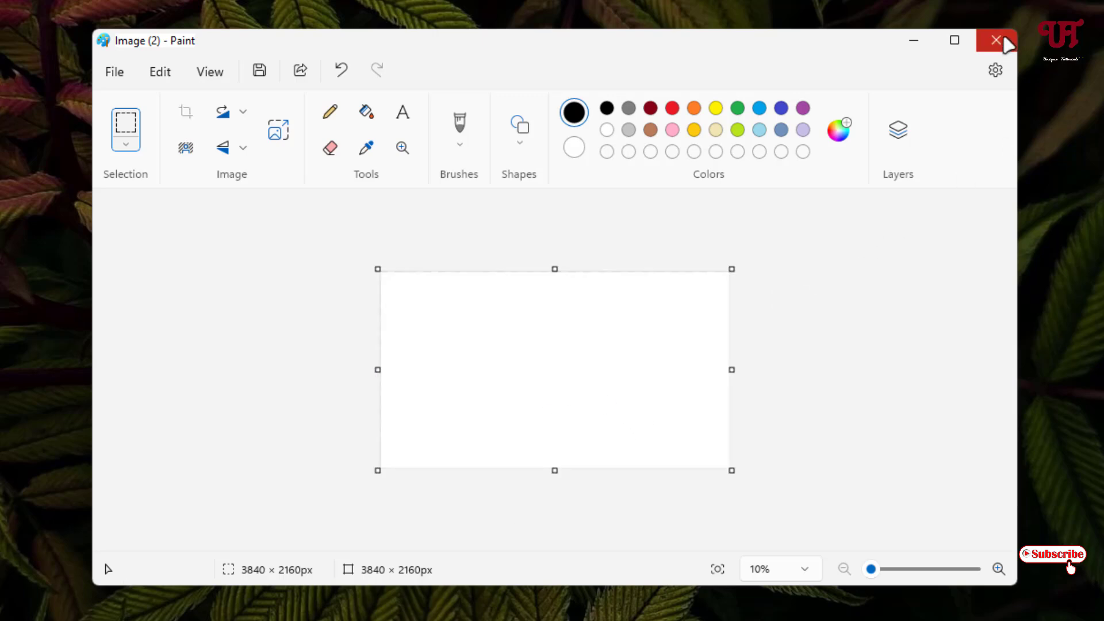
key("Ctrl+V")
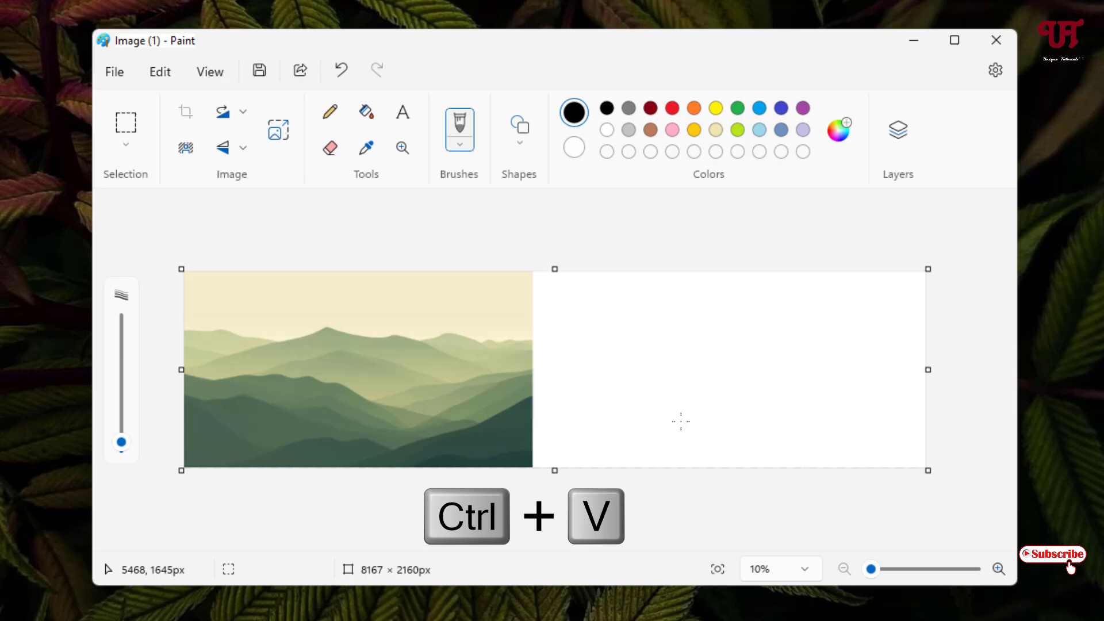
- Paste the bay photo into the wide canvas beside the mountain landscape
key("ctrl+v")
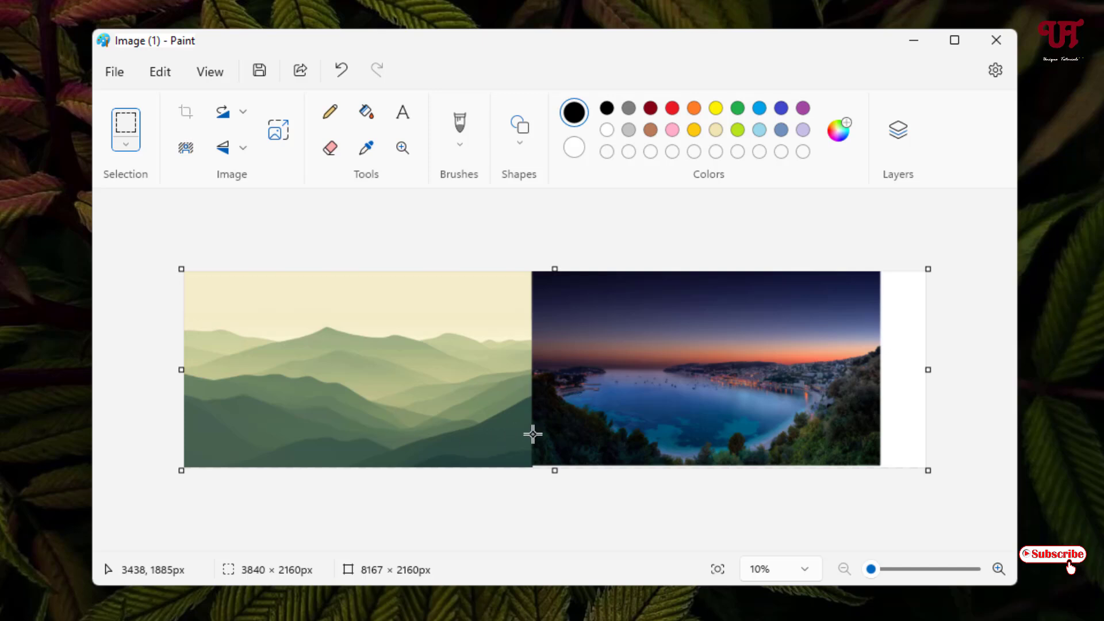
mouse_move(117, 251)
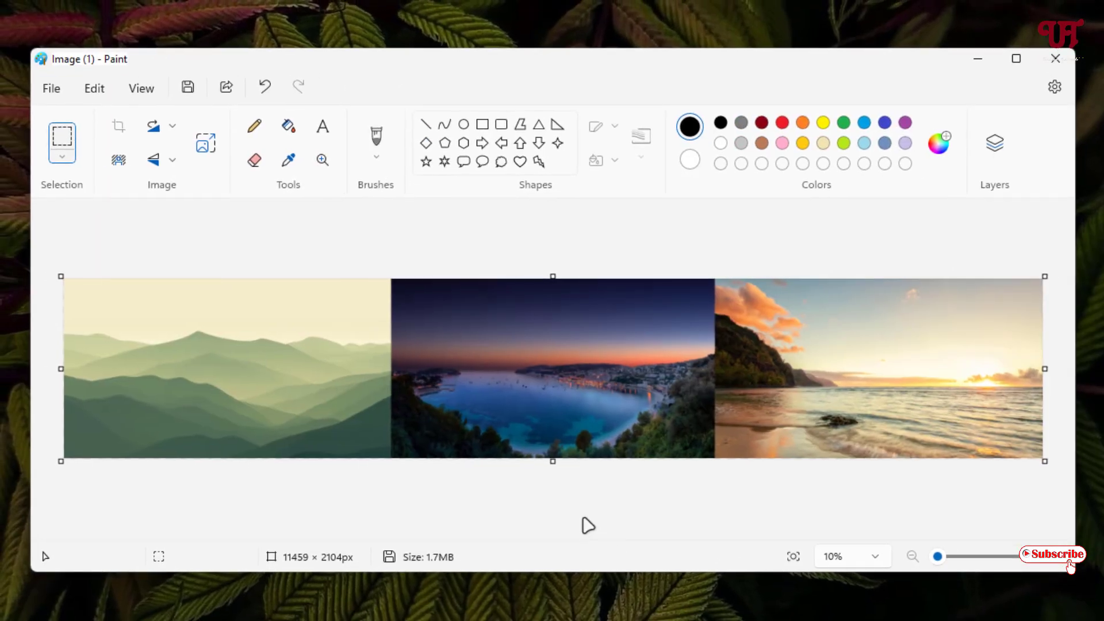
mouse_move(594, 524)
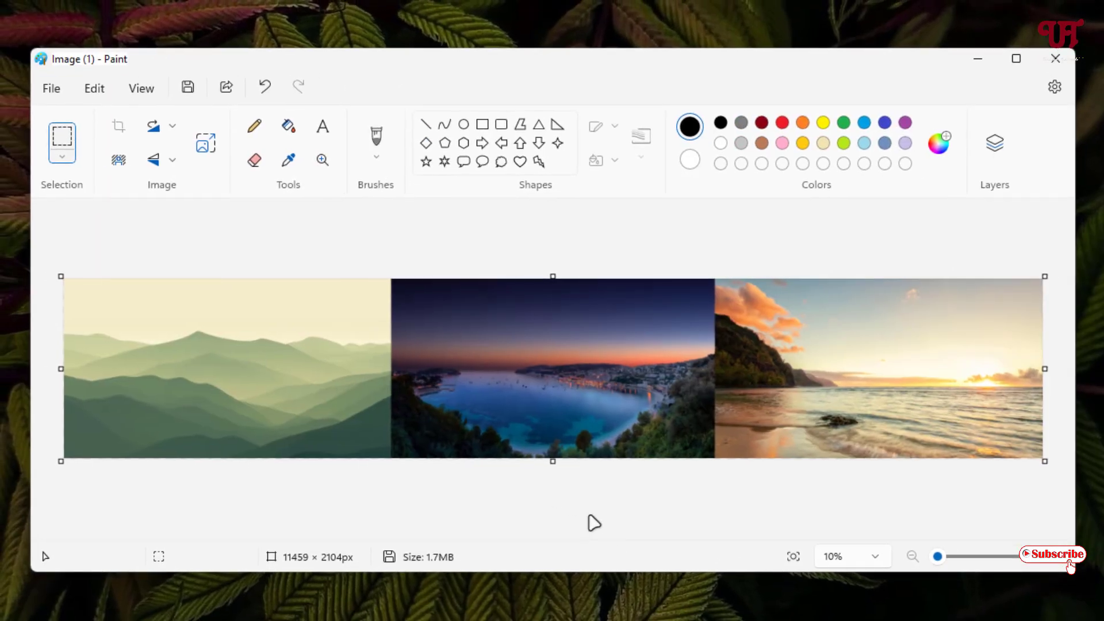
mouse_move(664, 513)
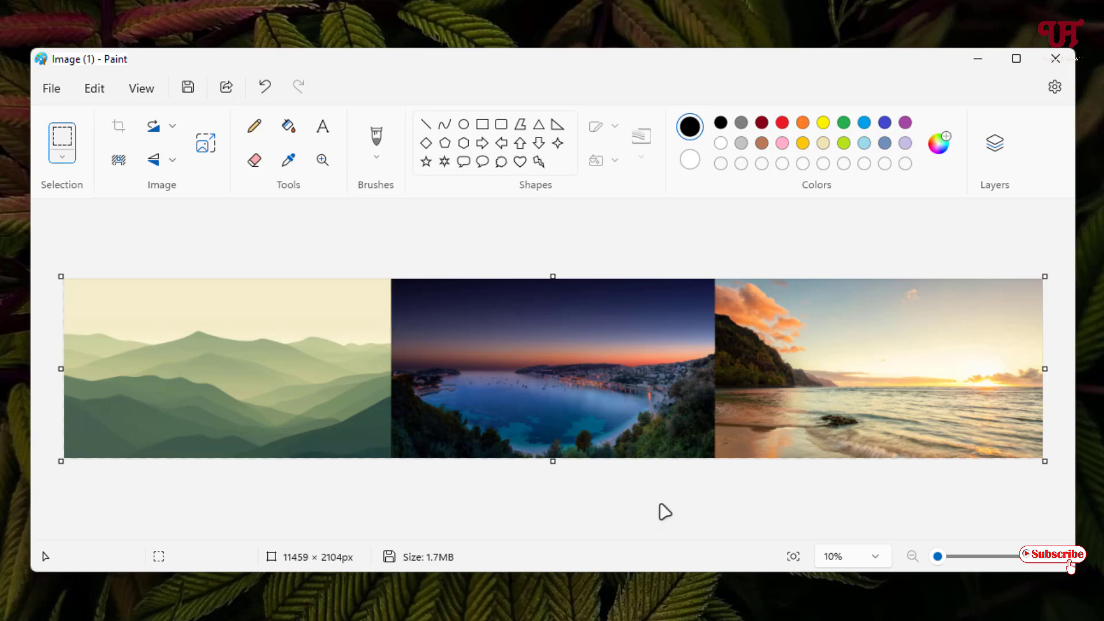
mouse_move(483, 526)
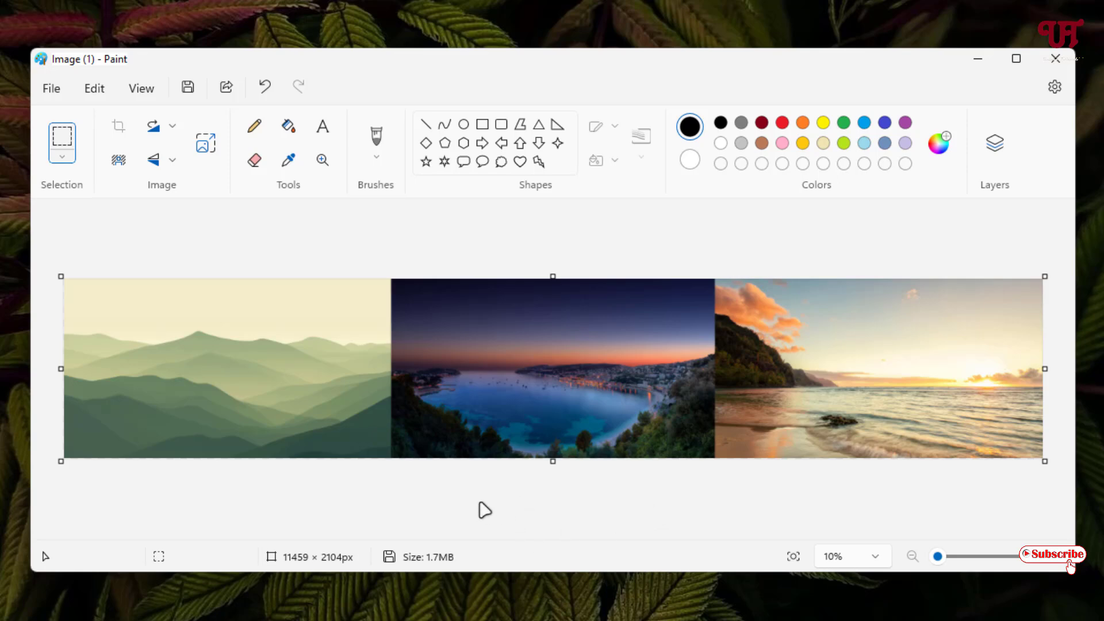
- Save the strip as JPEG 'Image joined' on the Desktop, preview it and close the viewer
left_click(50, 87)
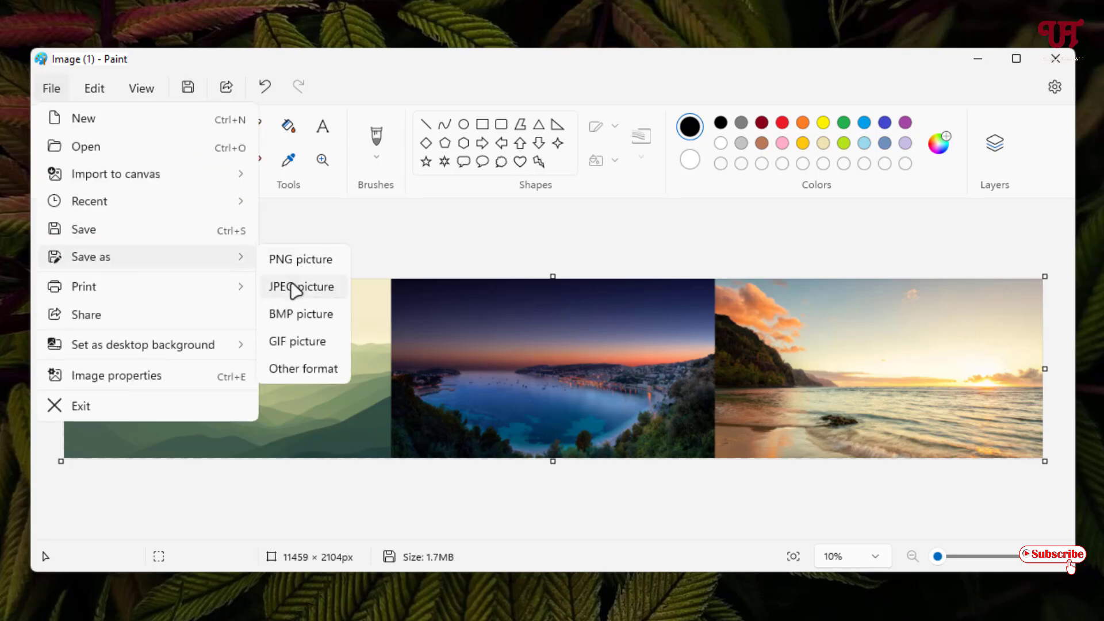
left_click(302, 286)
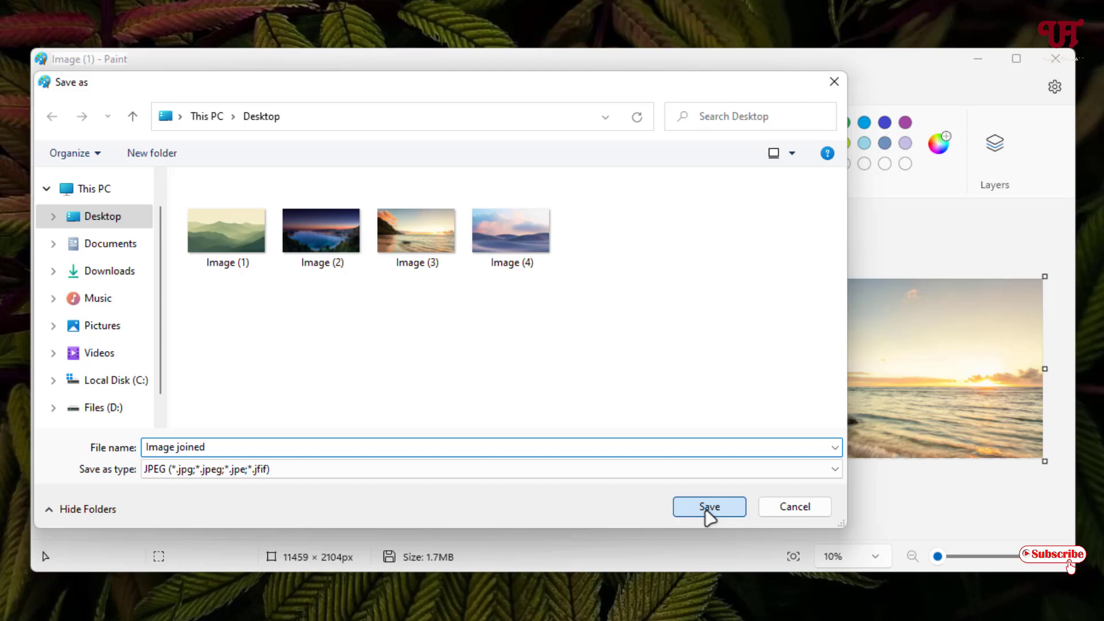
left_click(709, 506)
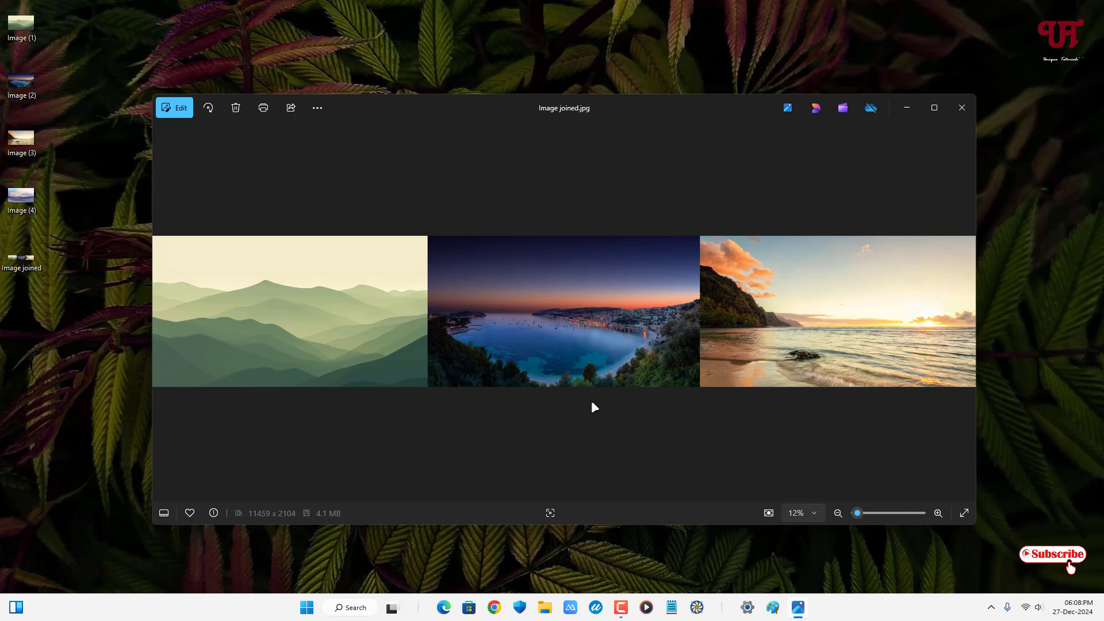
left_click(961, 108)
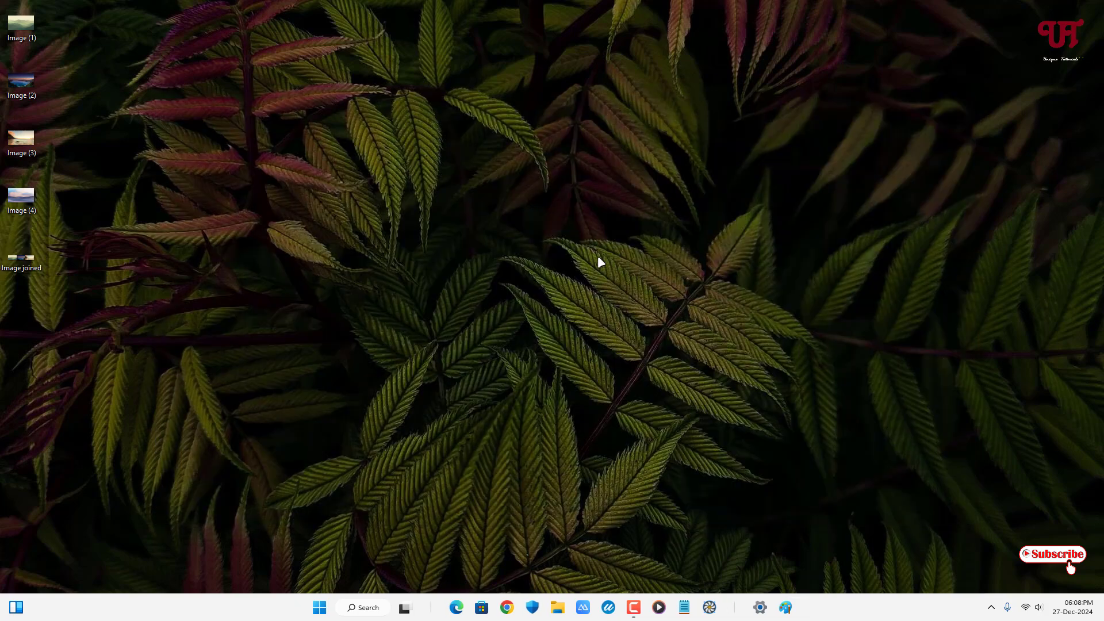